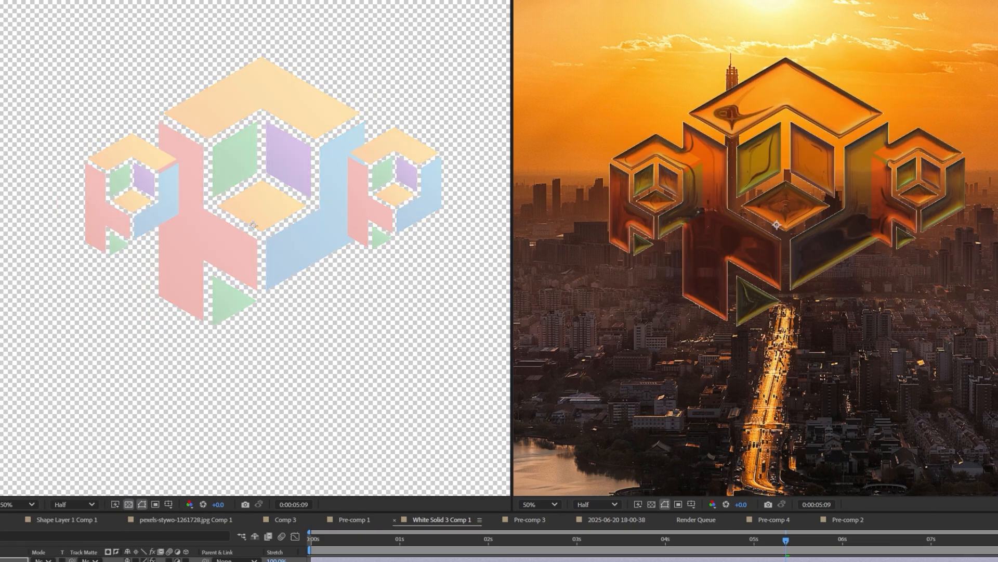
Step: Show the Crates Glass controls on Adjustment Layer 1 in Widget 7's Pre-comp 3
{"action": "left_click", "coordinate": [353, 519]}
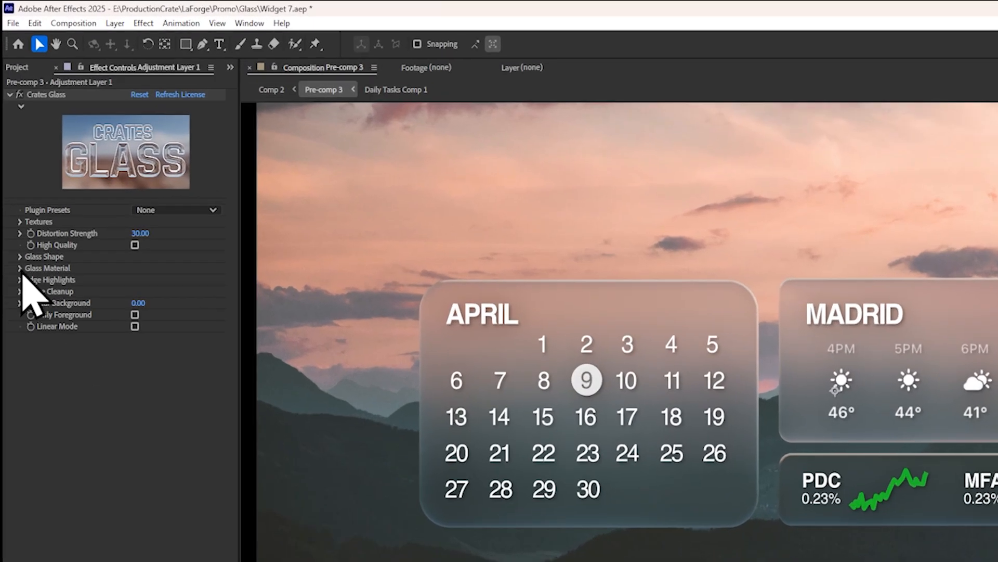
Step: Set the Glass Material Blurring to 0 and raise IOR to 364
{"action": "left_click", "coordinate": [20, 267]}
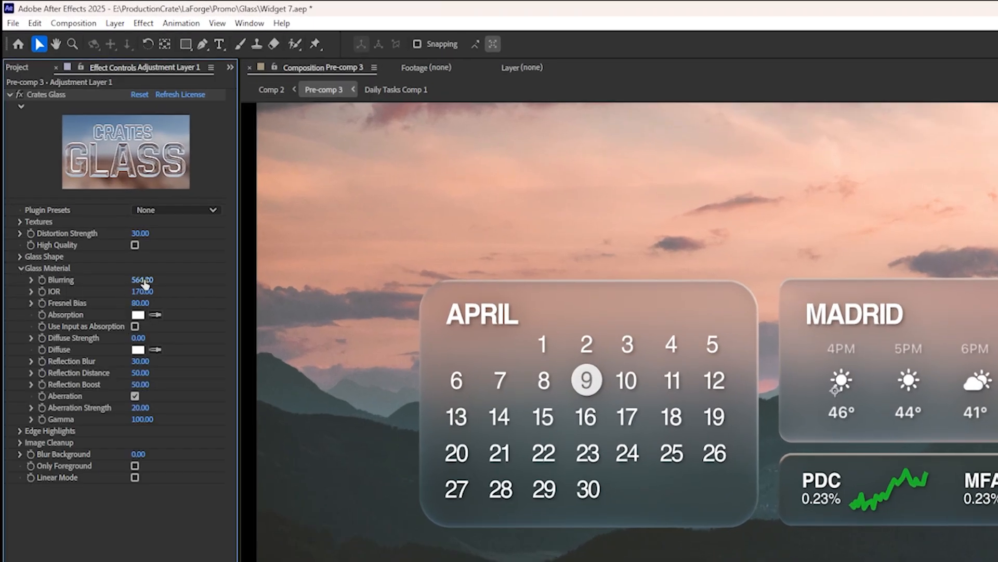
{"action": "left_click_drag", "start_coordinate": [141, 279], "coordinate": [138, 279]}
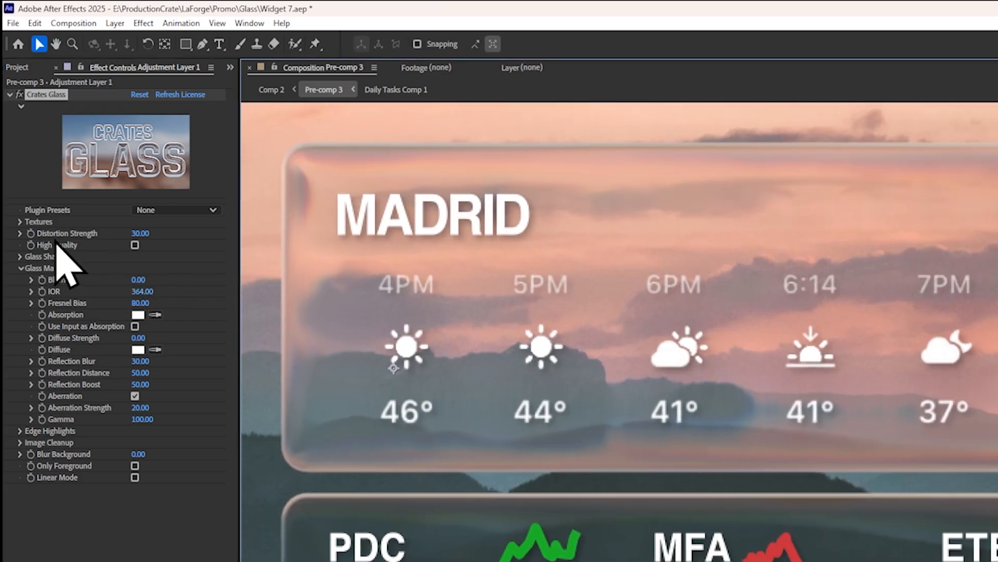
{"action": "left_click_drag", "start_coordinate": [139, 232], "coordinate": [130, 232]}
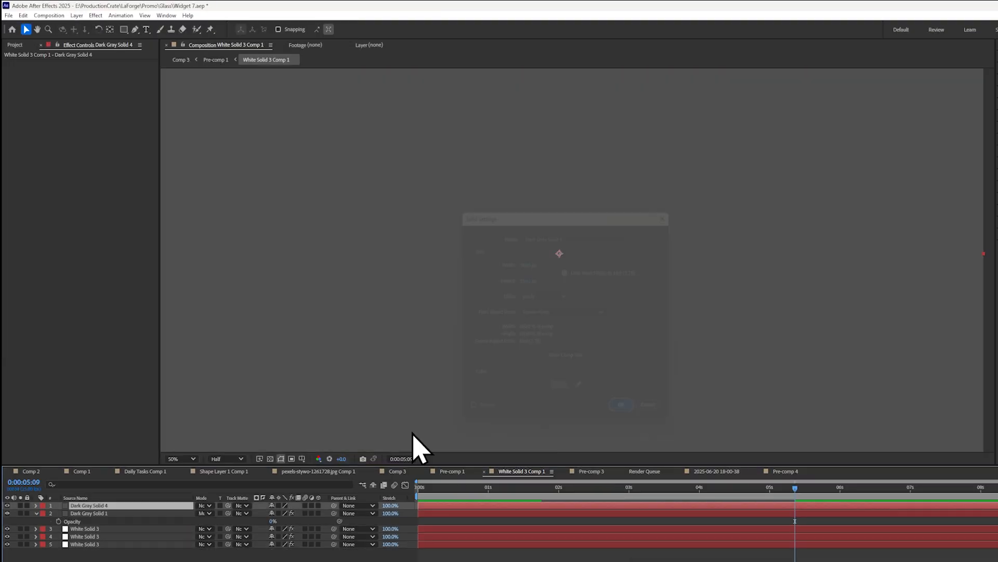
Step: Add a Gradient Ramp to Dark Grey Solid 4 and browse the Color Correction effects
{"action": "left_click", "coordinate": [204, 513]}
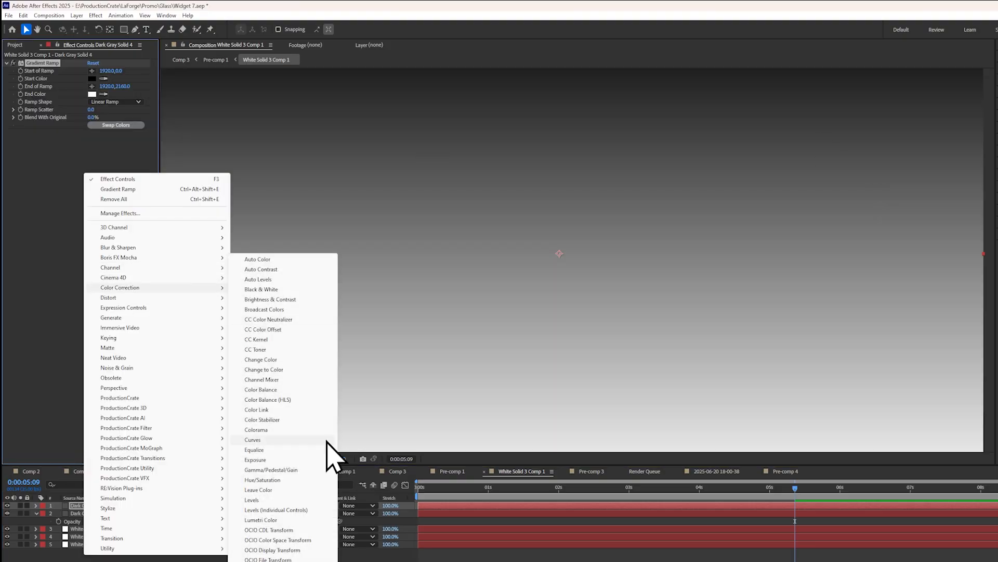
{"action": "left_click", "coordinate": [256, 429]}
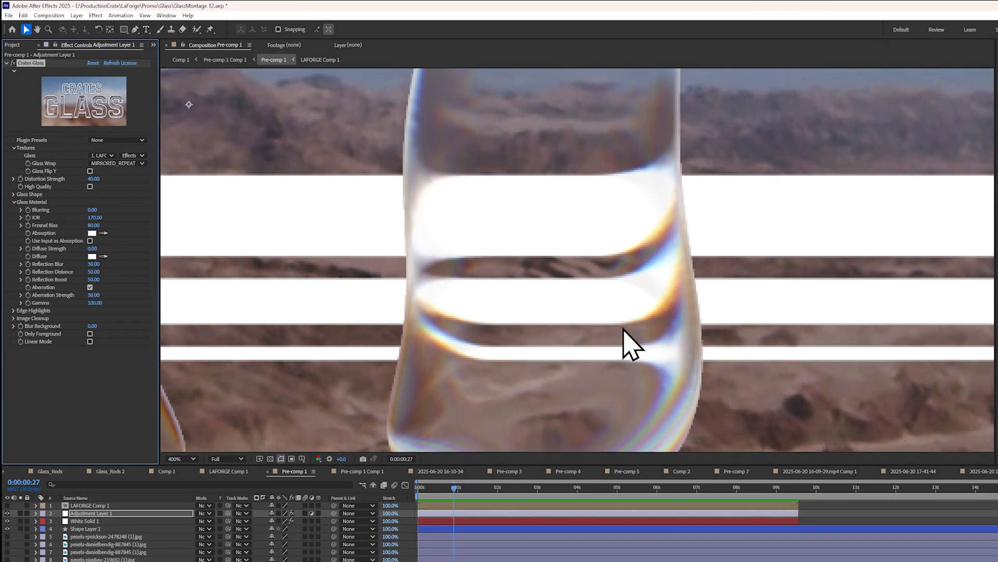
Step: Select Adjustment Layer 1 in GlassMontage 14's Pre-comp 1 to show its Crates Glass controls
{"action": "left_click", "coordinate": [90, 287]}
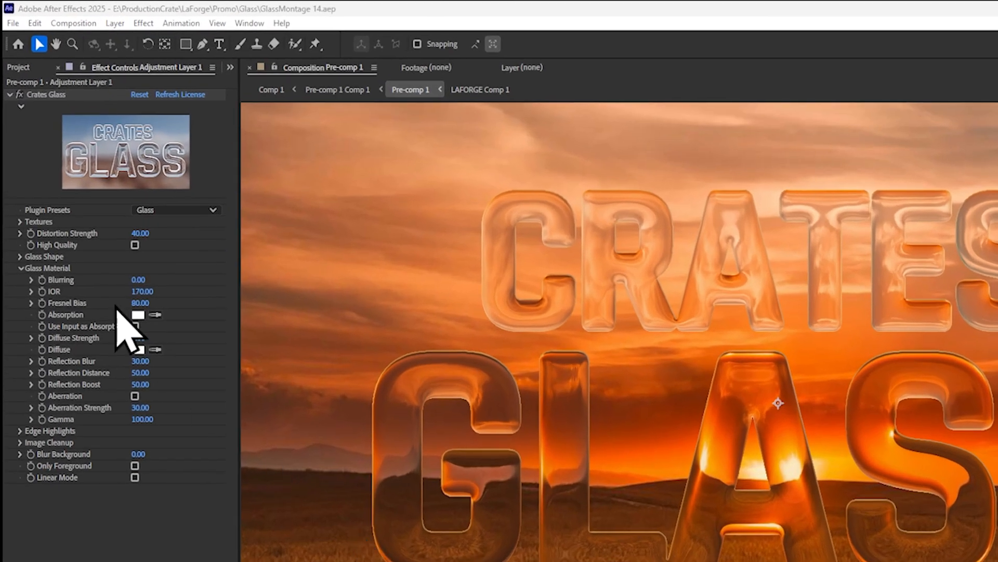
Step: Expand Textures and apply Fast Box Blur to LAFORGE Comp 1 with radius values 60 and 28.0
{"action": "left_click", "coordinate": [19, 221]}
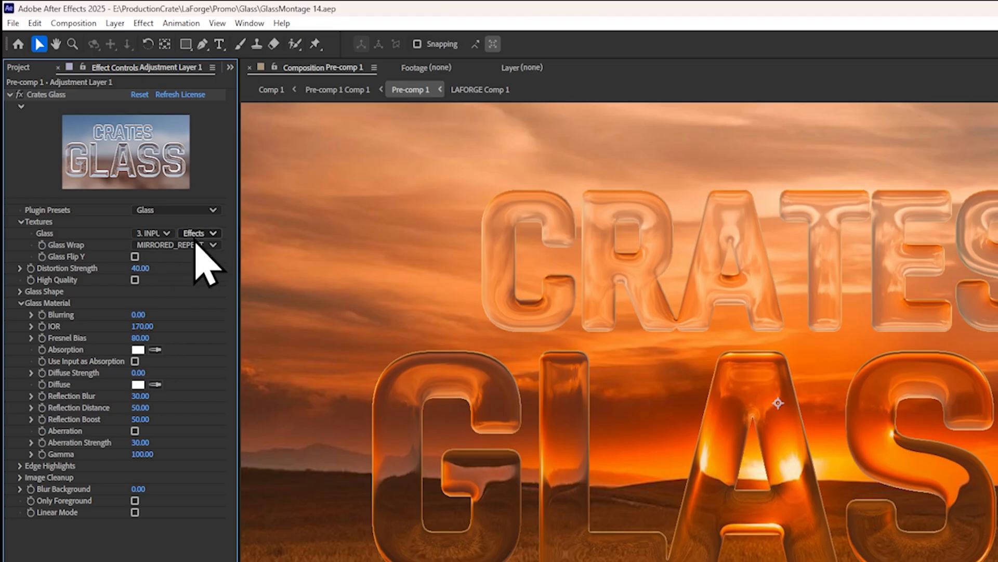
{"action": "left_click", "coordinate": [198, 233]}
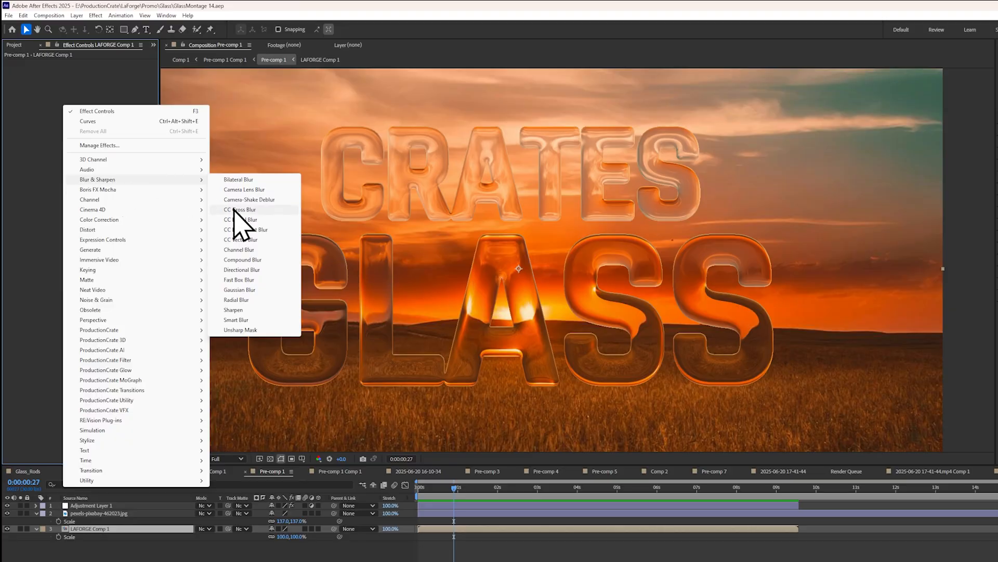
{"action": "left_click", "coordinate": [238, 280]}
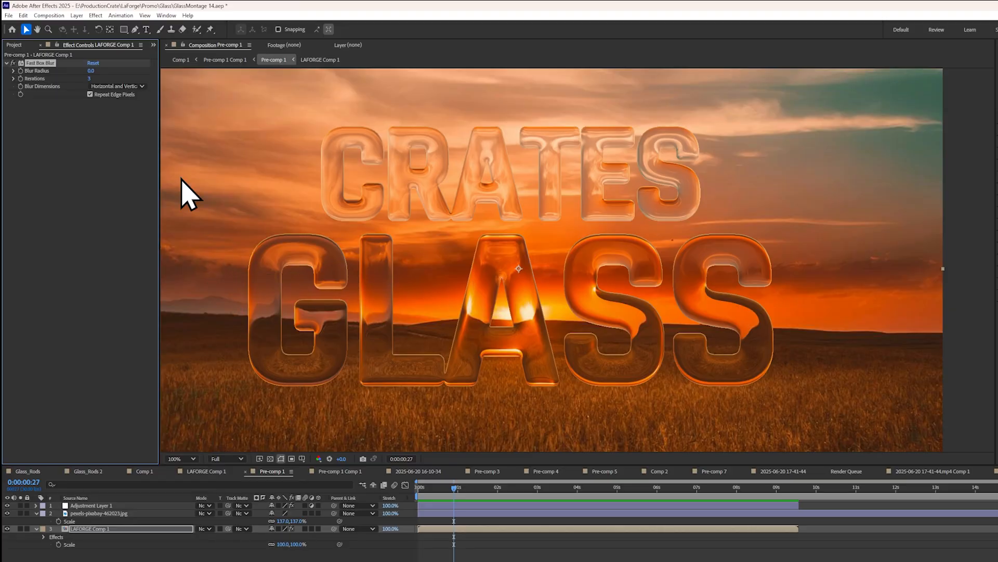
{"action": "type", "text": "60"}
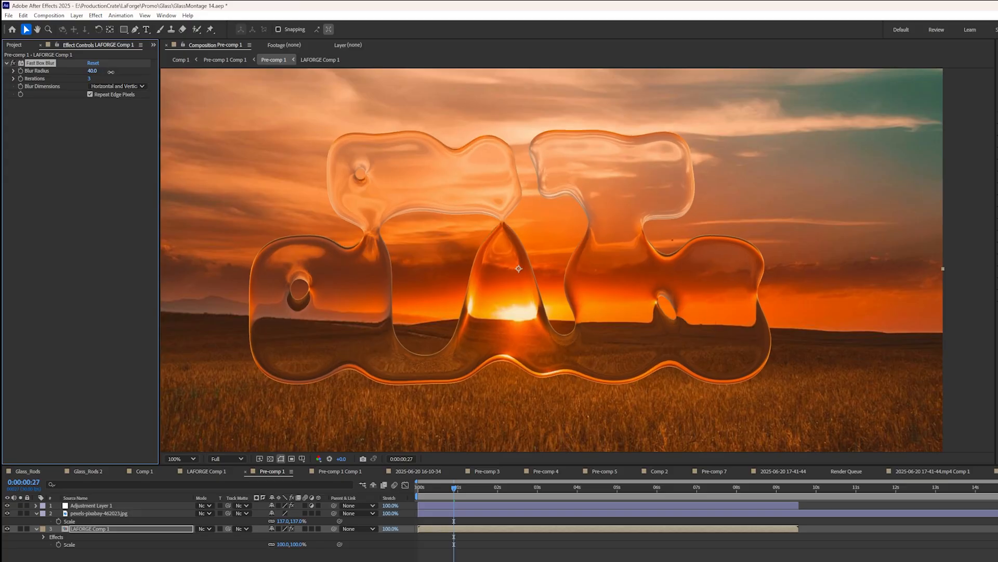
{"action": "type", "text": "28.0"}
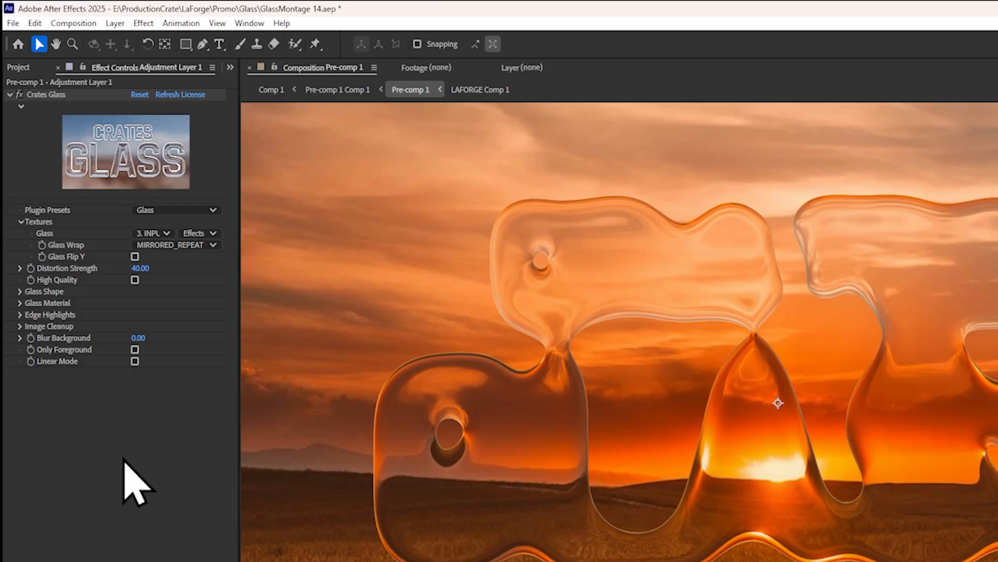
{"action": "left_click", "coordinate": [19, 291]}
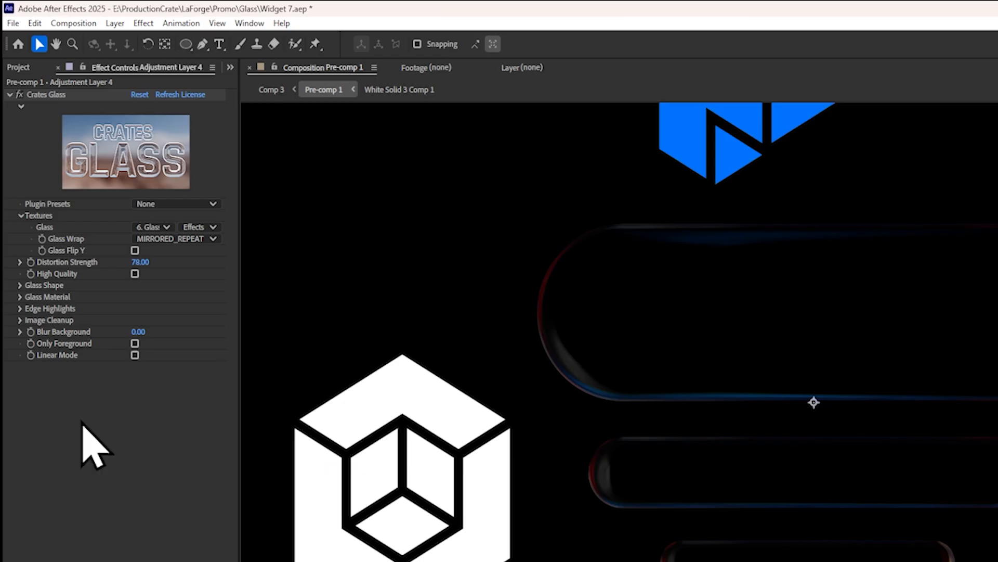
Step: Expand Edge Highlights, move the red logo behind the glass pills, and increase Light Distance
{"action": "left_click", "coordinate": [20, 309]}
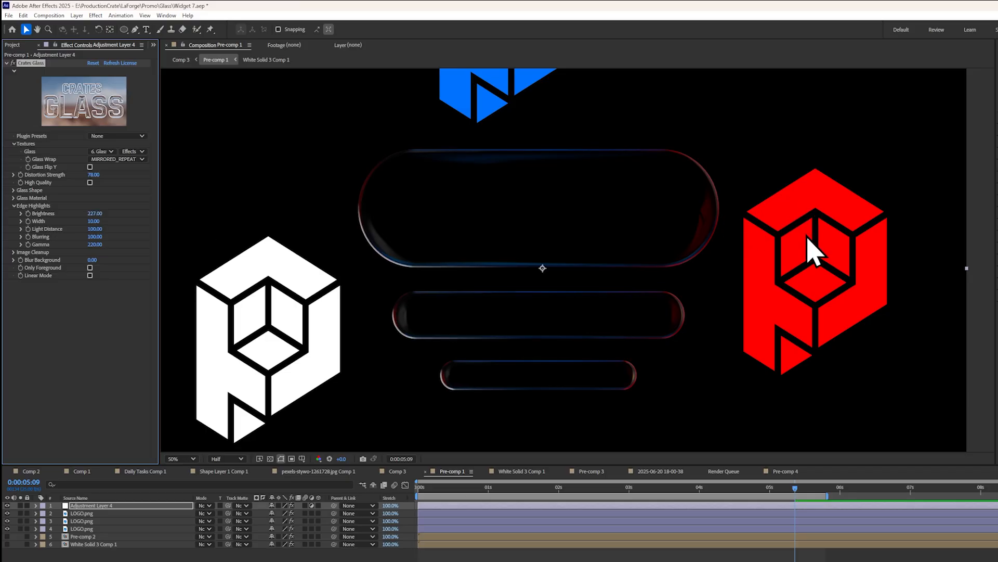
{"action": "mouse_move", "coordinate": [331, 233]}
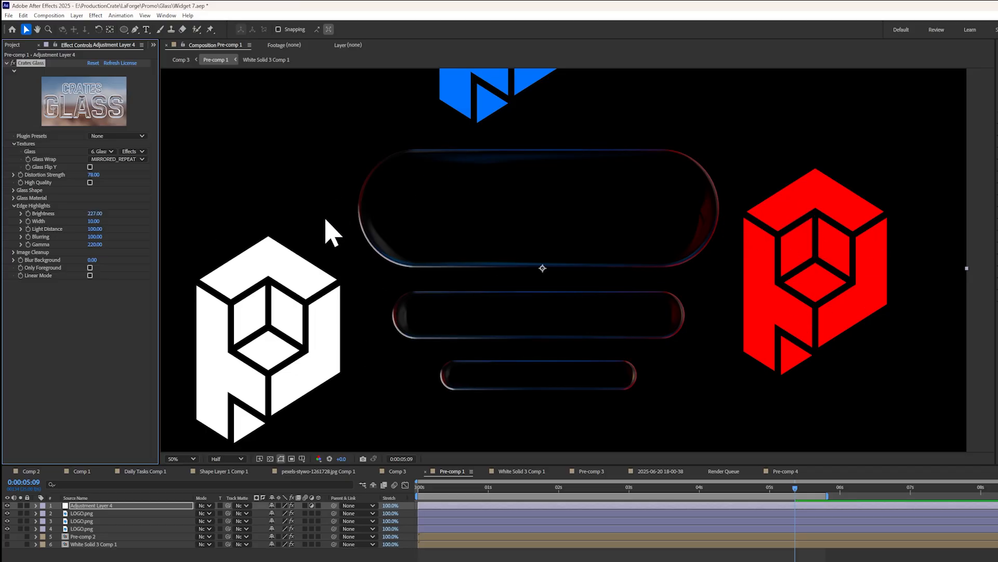
{"action": "mouse_move", "coordinate": [740, 222]}
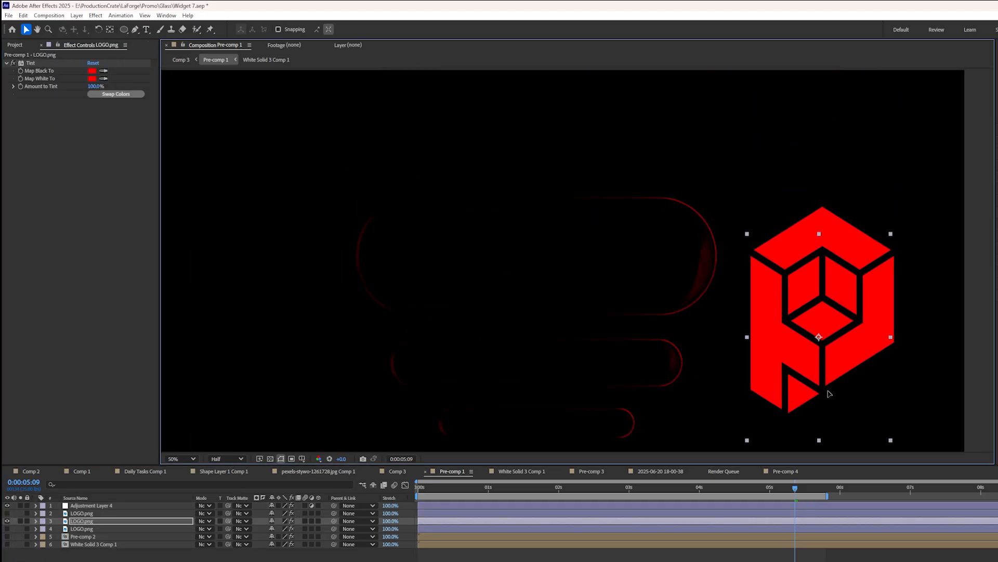
{"action": "left_click_drag", "start_coordinate": [818, 337], "coordinate": [810, 309]}
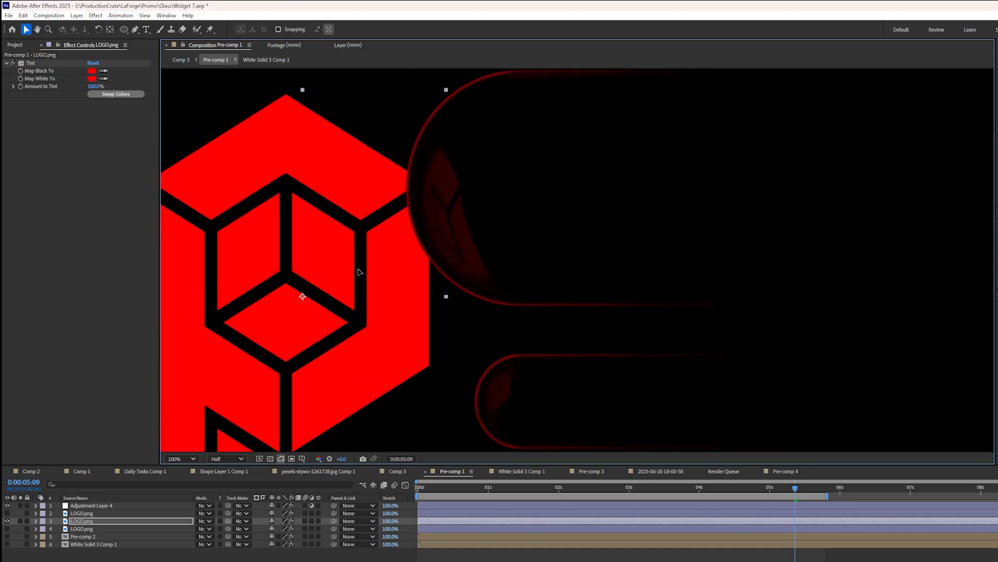
{"action": "left_click", "coordinate": [180, 458]}
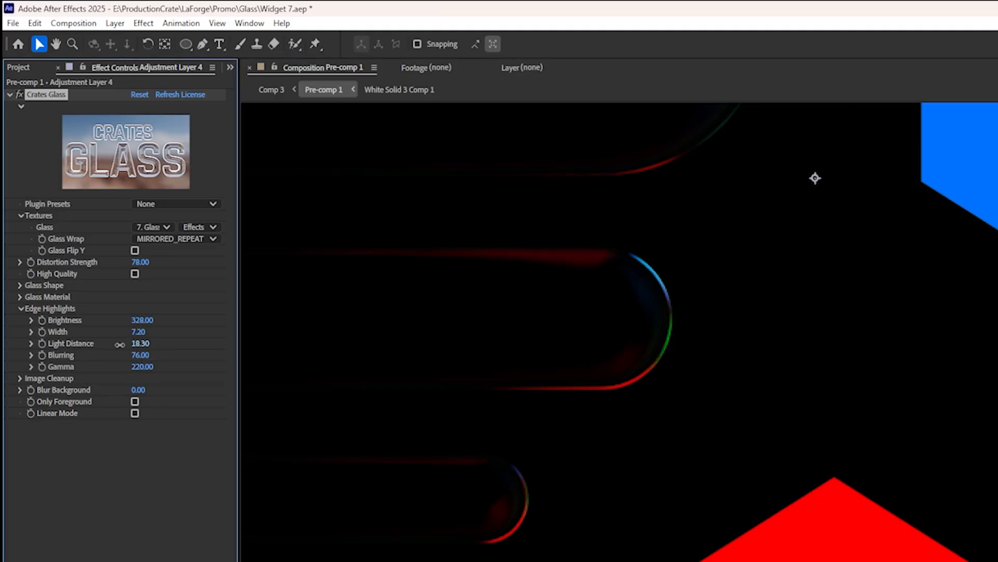
{"action": "left_click_drag", "start_coordinate": [141, 342], "coordinate": [130, 343]}
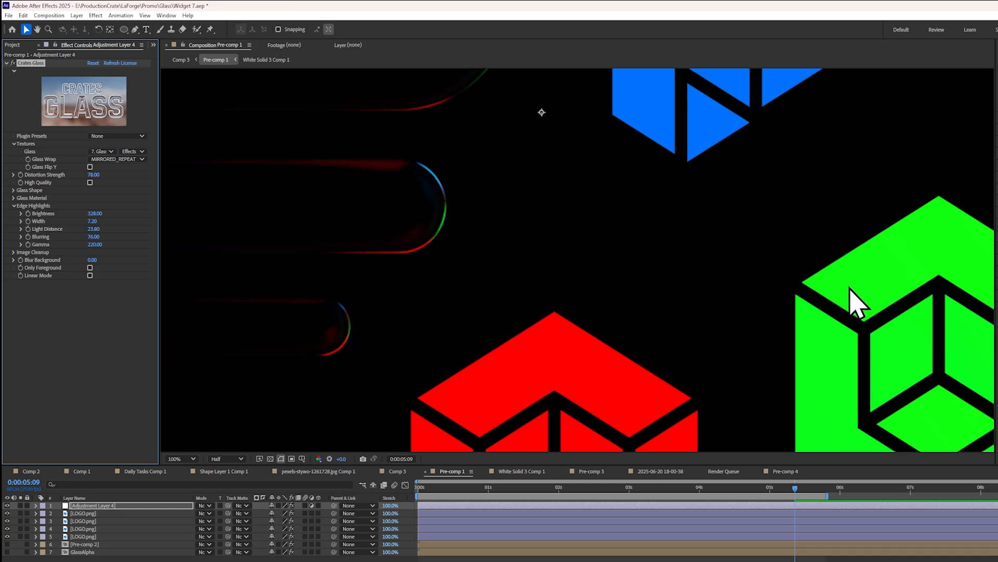
{"action": "mouse_move", "coordinate": [452, 249]}
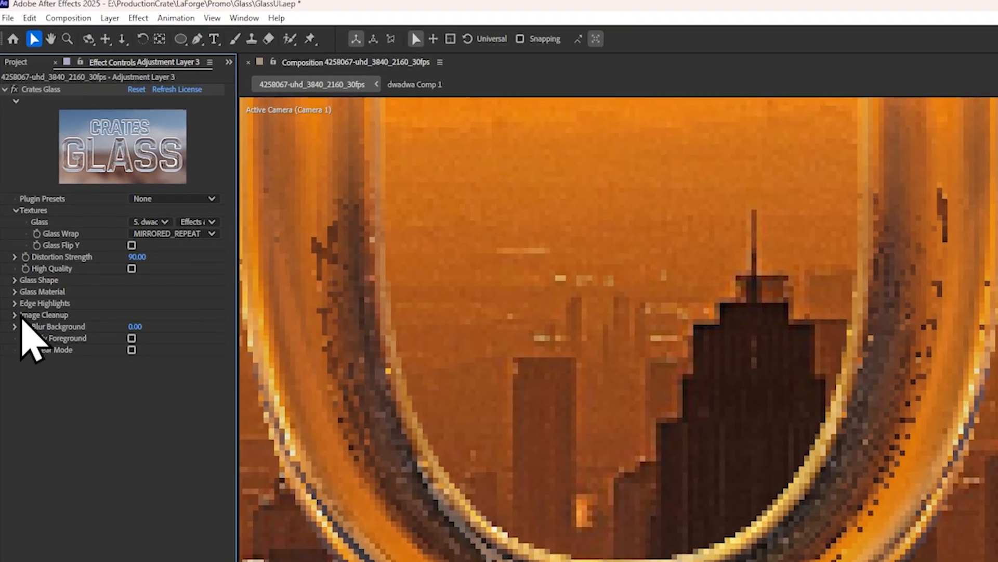
Step: Expand Image Cleanup and raise Edge Compression on the glass clock edges
{"action": "left_click", "coordinate": [15, 314]}
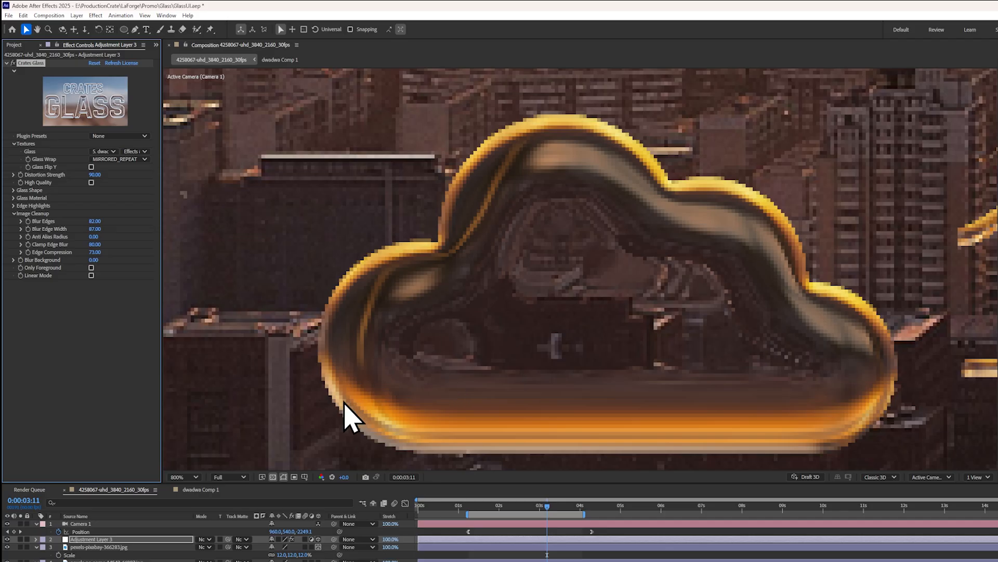
{"action": "mouse_move", "coordinate": [95, 261]}
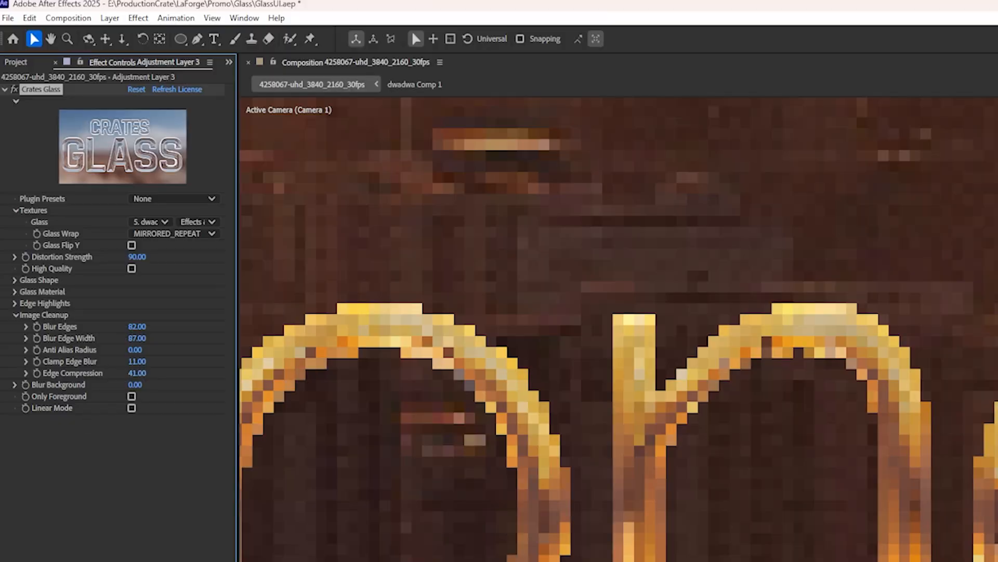
{"action": "mouse_move", "coordinate": [884, 417]}
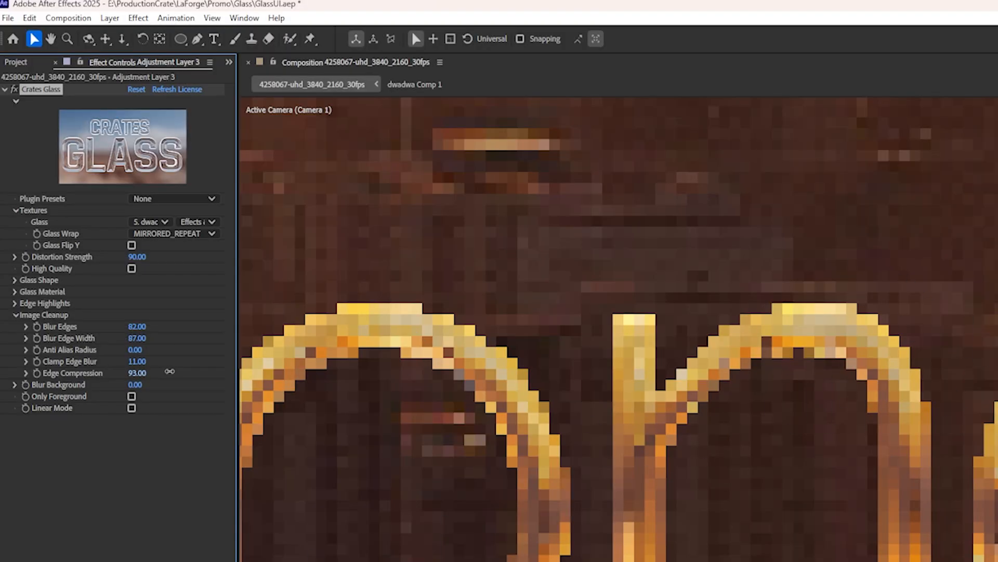
{"action": "left_click_drag", "start_coordinate": [137, 372], "coordinate": [153, 372]}
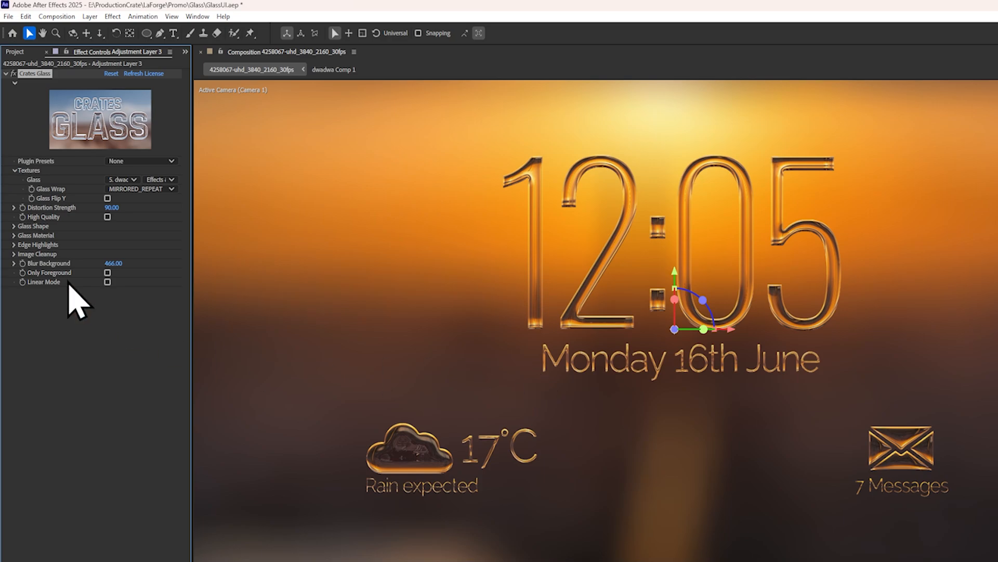
Step: Toggle Only Foreground on, off and back on in the Crates Glass controls
{"action": "left_click", "coordinate": [107, 272]}
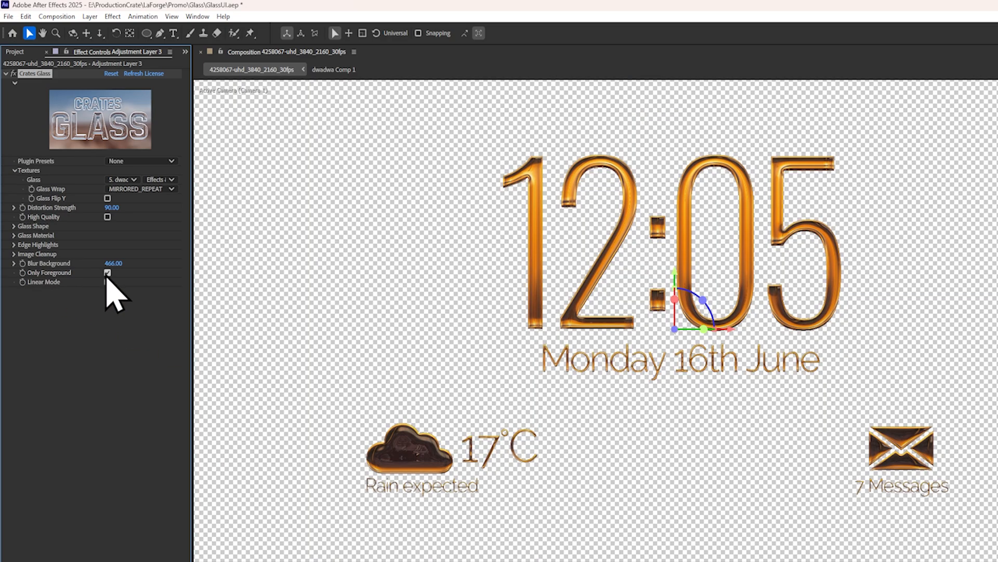
{"action": "left_click", "coordinate": [107, 271]}
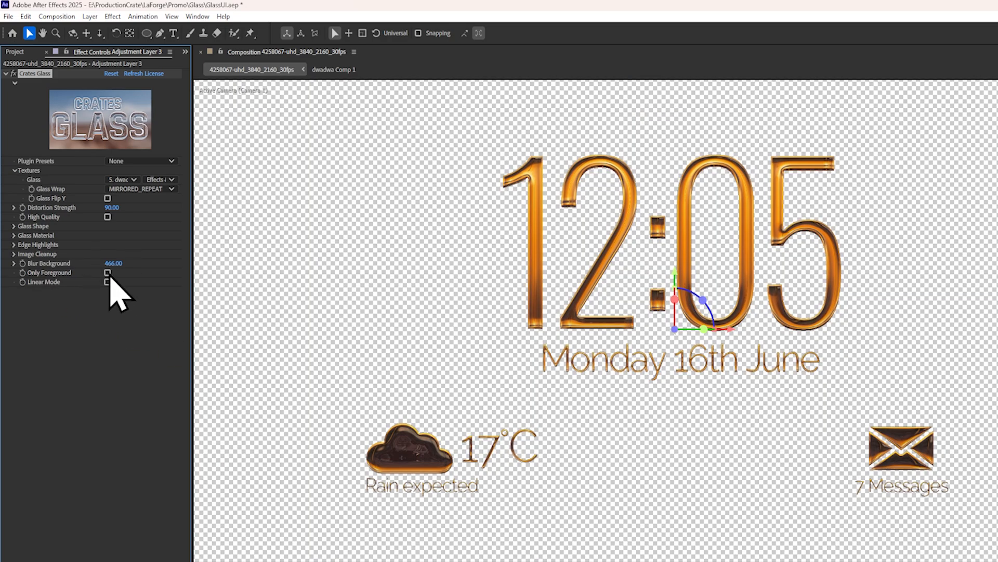
{"action": "left_click", "coordinate": [107, 282]}
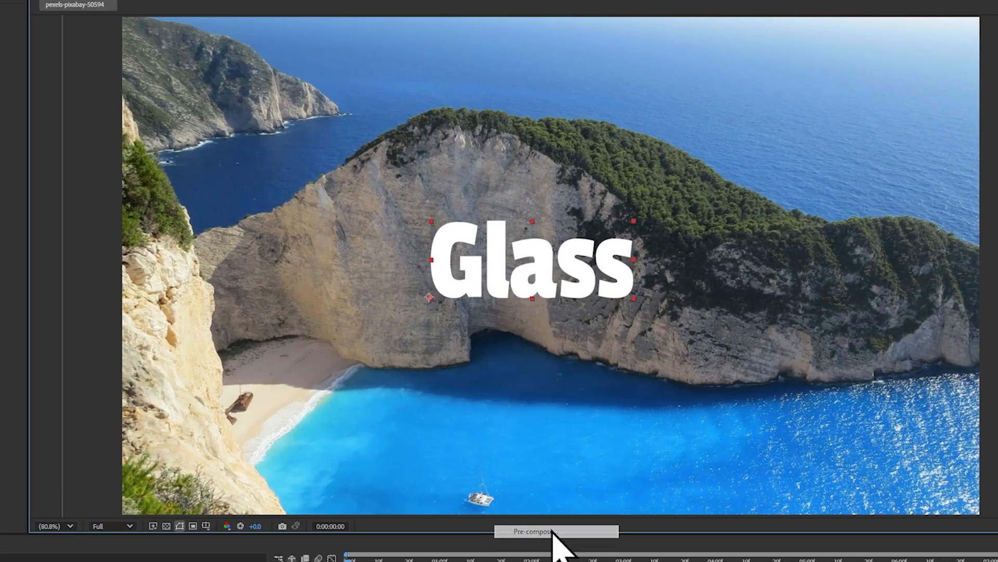
Step: Pre-compose the Glass text layer into Glass Comp 1, then open the Layer menu
{"action": "left_click", "coordinate": [556, 531]}
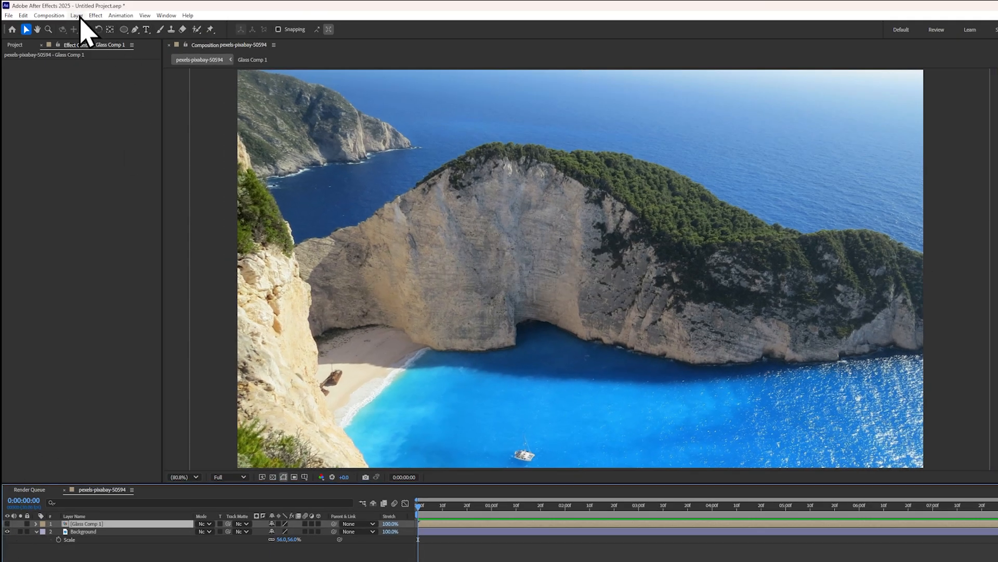
{"action": "left_click", "coordinate": [76, 15]}
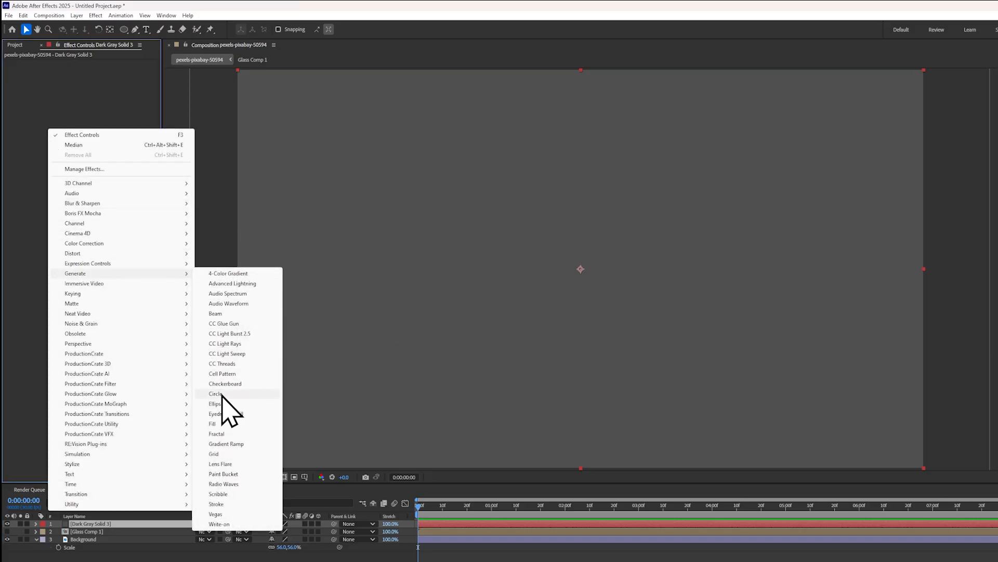
Step: Add a Circle effect to the grey solid, move the second circle right of centre and change its blending mode
{"action": "left_click", "coordinate": [216, 394]}
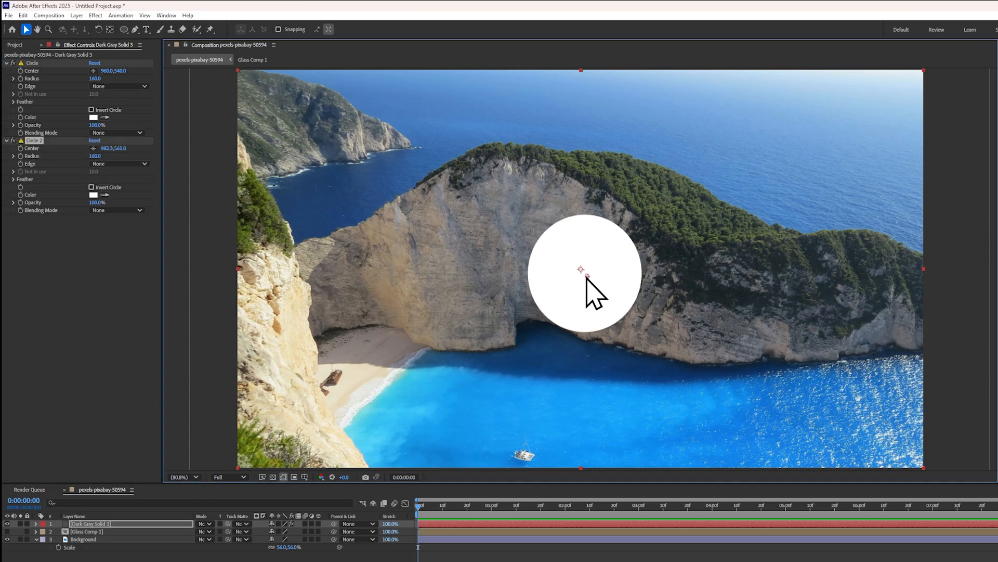
{"action": "left_click_drag", "start_coordinate": [581, 275], "coordinate": [683, 303]}
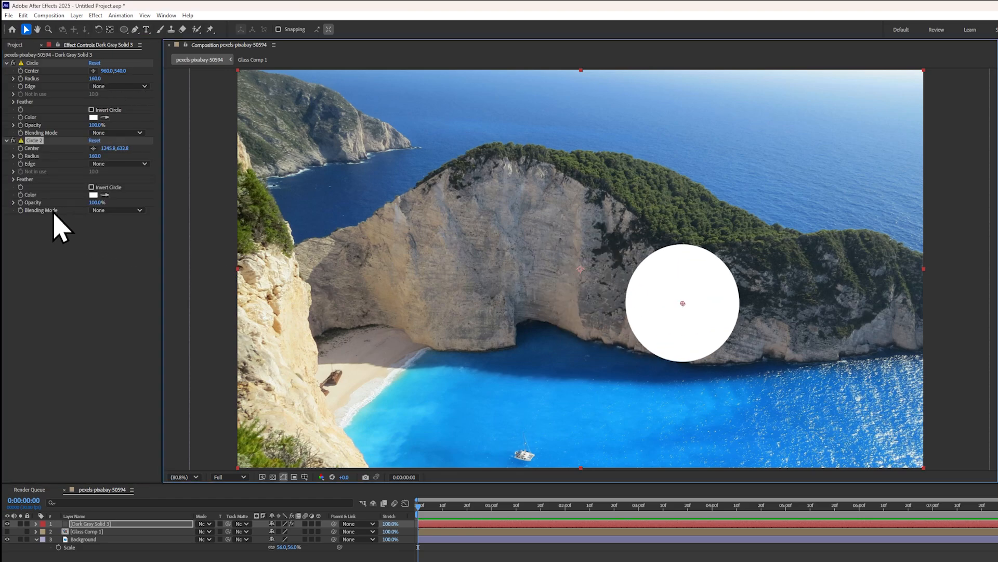
{"action": "left_click", "coordinate": [117, 210]}
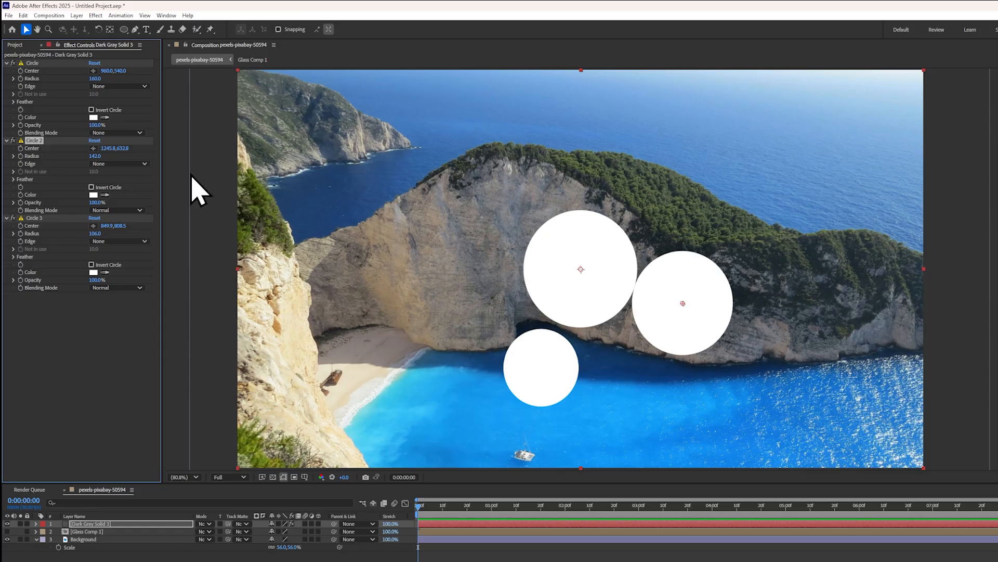
Step: Add an adjustment layer with Crates Glass, using Glass Comp 1 as the glass texture
{"action": "left_click", "coordinate": [76, 14]}
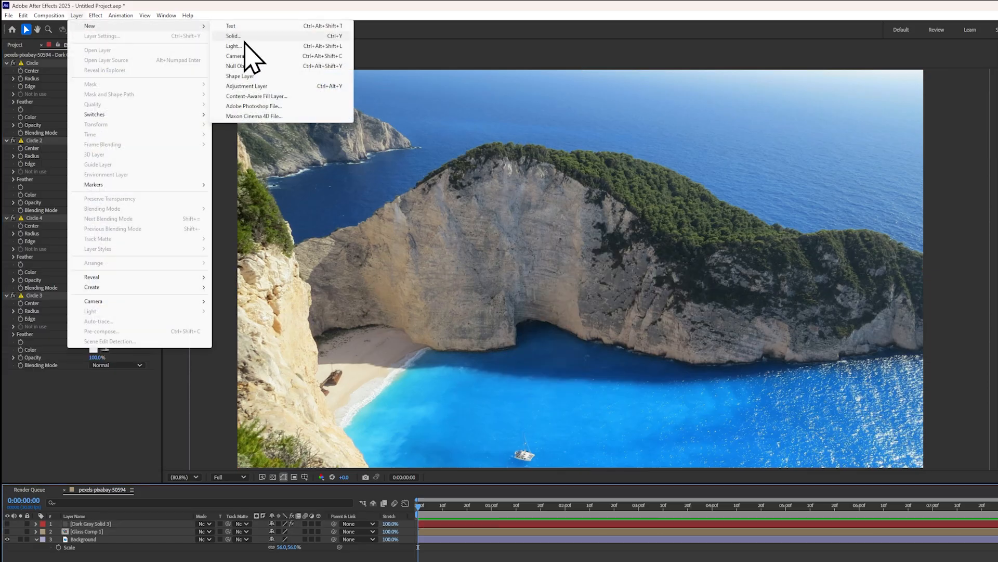
{"action": "left_click", "coordinate": [247, 85]}
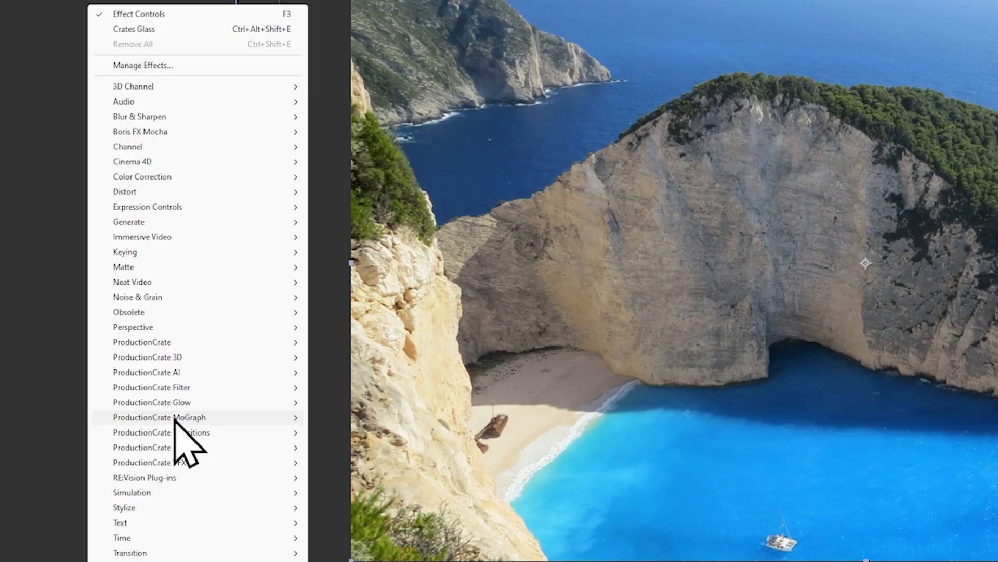
{"action": "mouse_move", "coordinate": [152, 402]}
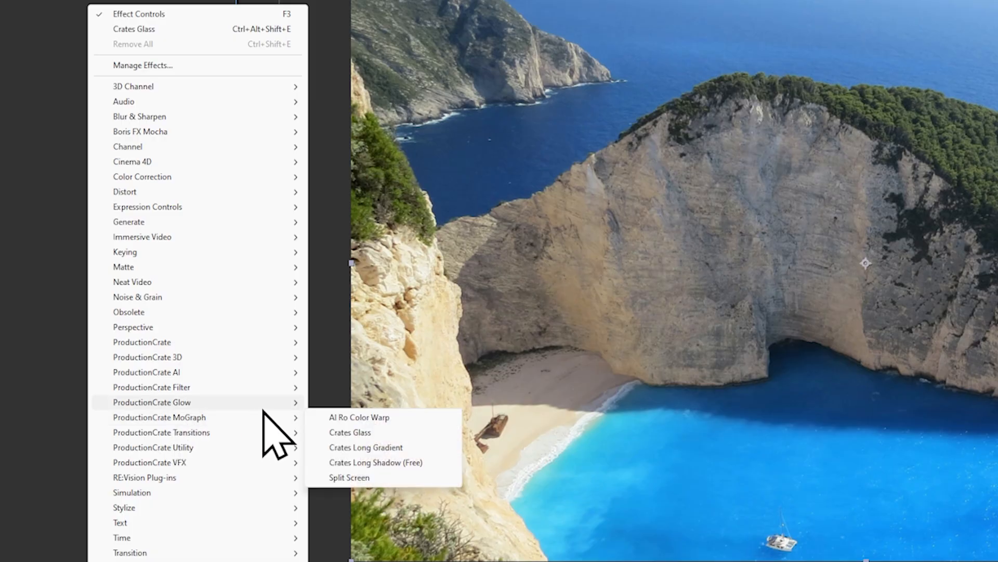
{"action": "left_click", "coordinate": [349, 431]}
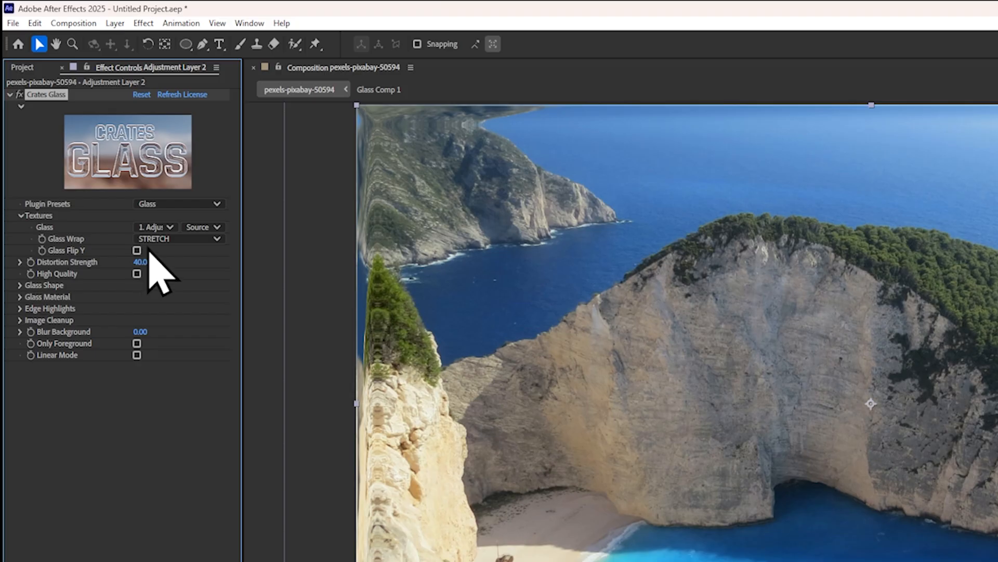
{"action": "left_click", "coordinate": [155, 227]}
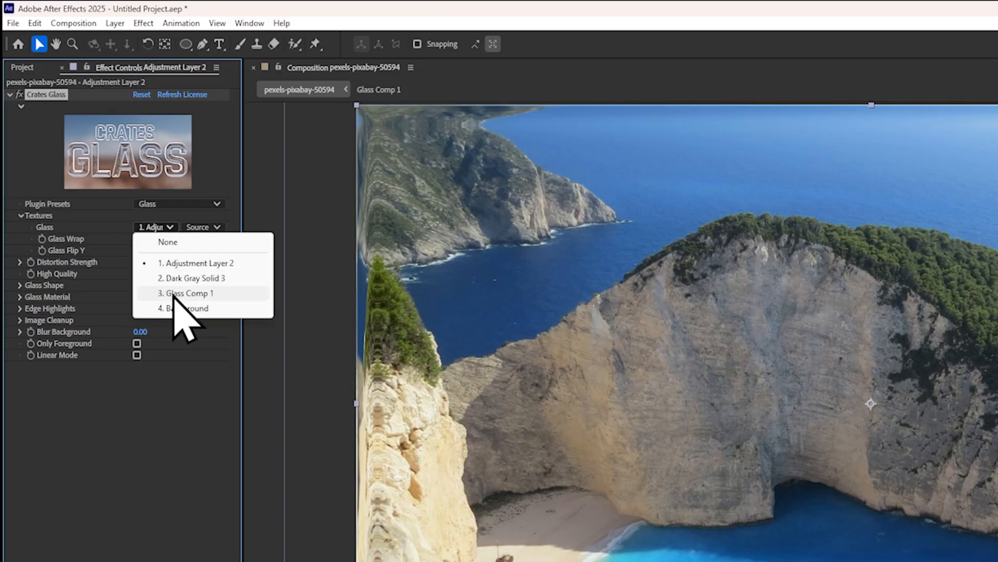
{"action": "left_click", "coordinate": [186, 292]}
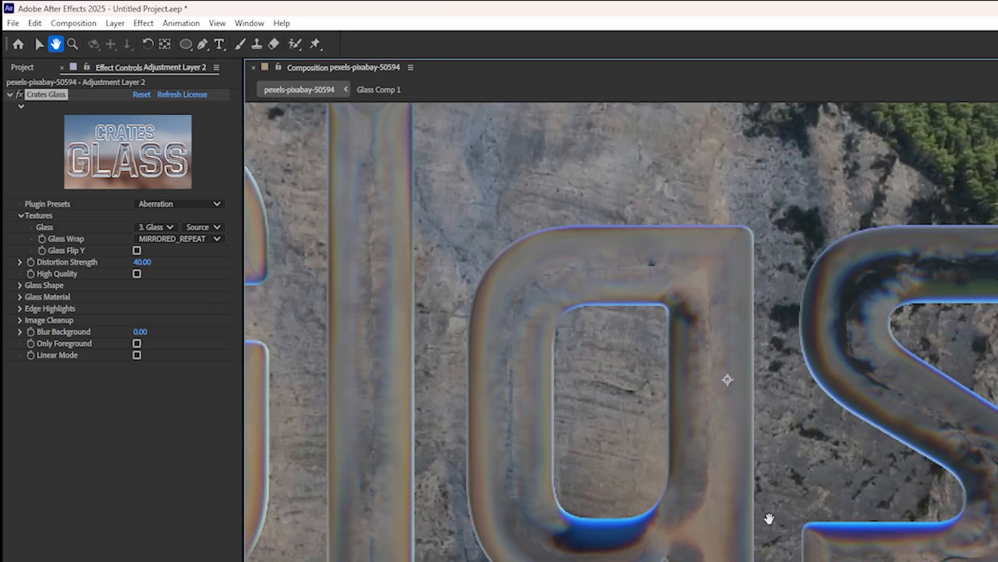
Step: Try the Diamond and Liquid Glass Macro presets, and shape the glass from Dark Gray Solid 3
{"action": "left_click", "coordinate": [179, 204]}
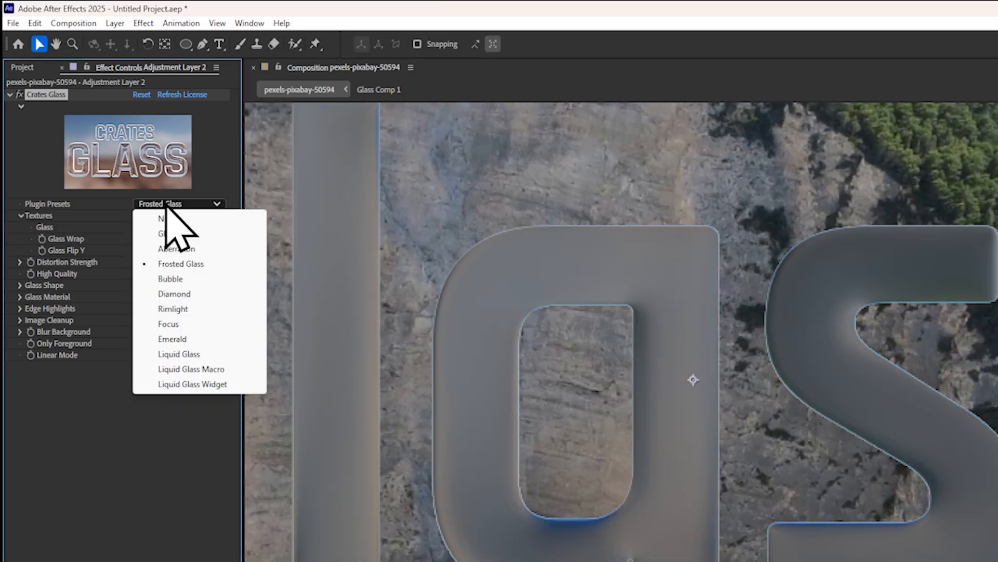
{"action": "left_click", "coordinate": [174, 294]}
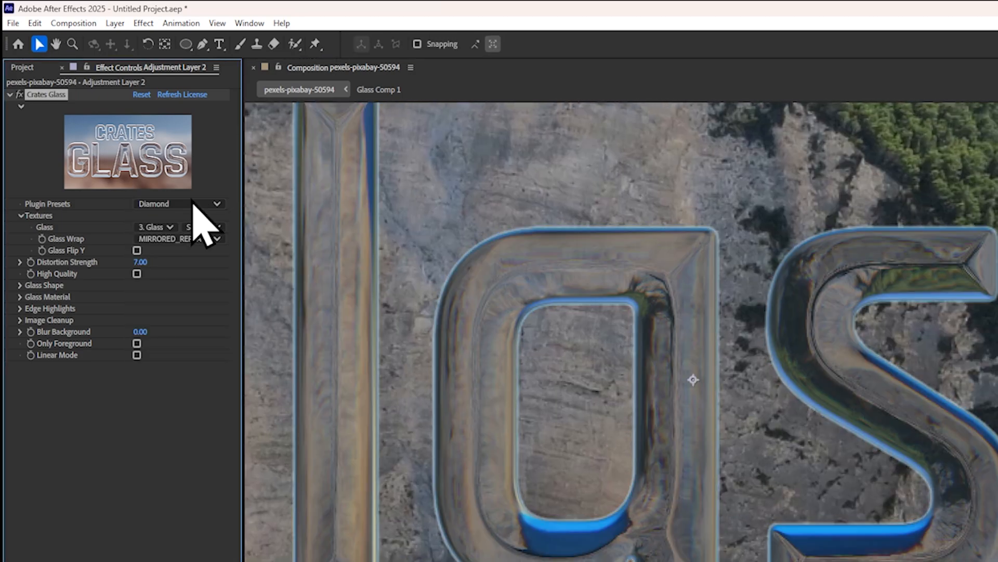
{"action": "left_click", "coordinate": [179, 203]}
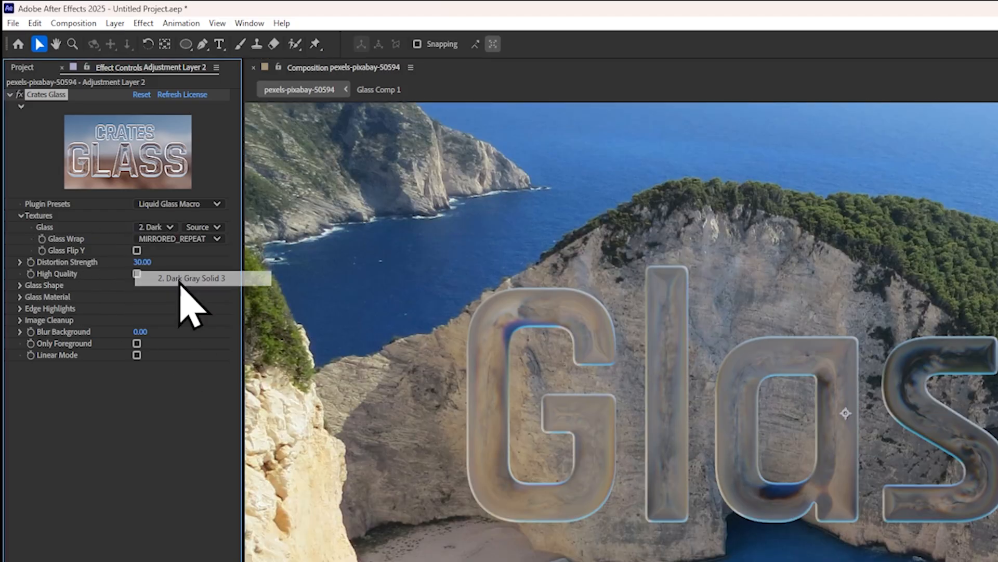
{"action": "left_click", "coordinate": [202, 226]}
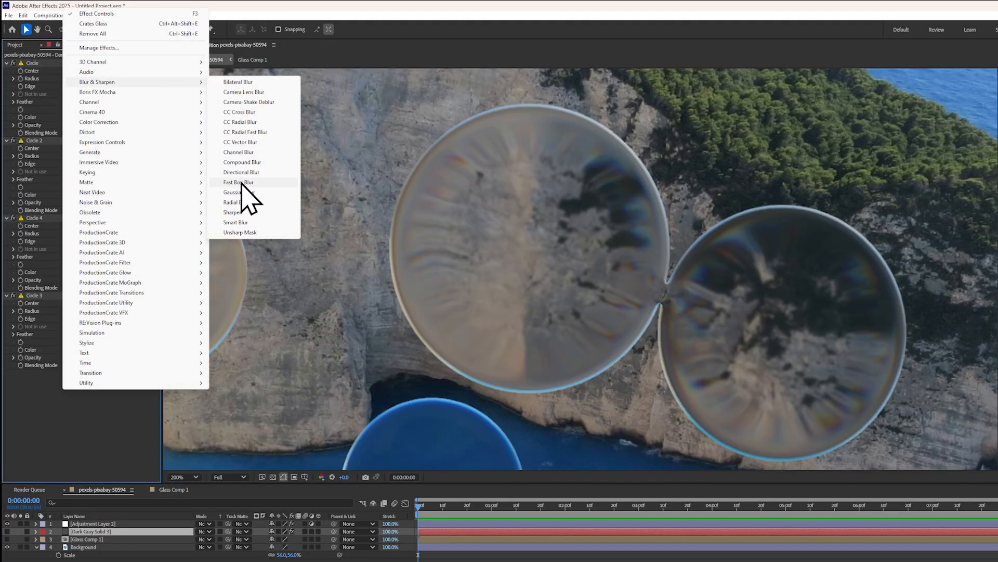
Step: Add Fast Box Blur to Dark Gray Solid 3 and set the adjustment layer's Glass source to Effects
{"action": "left_click", "coordinate": [238, 182]}
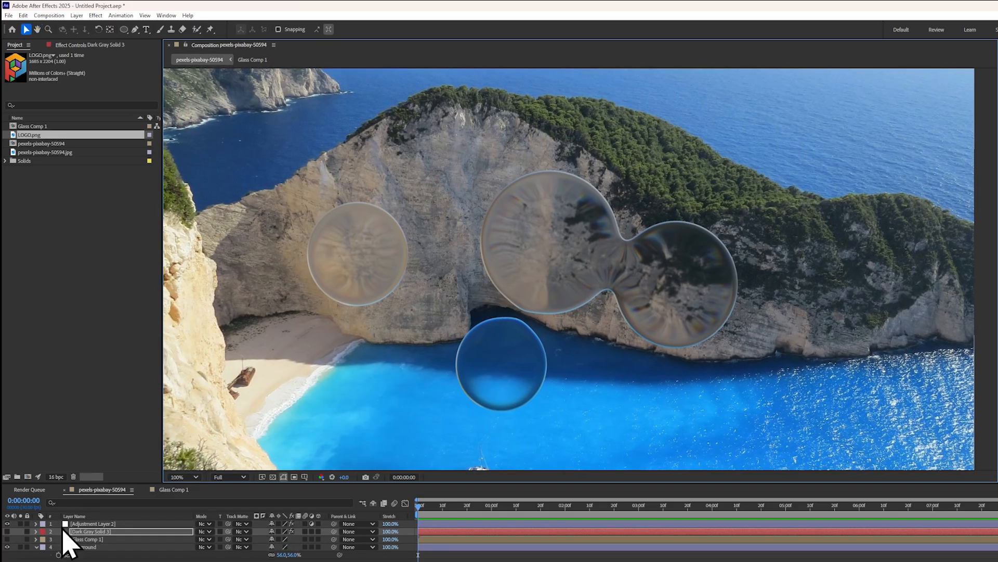
{"action": "left_click", "coordinate": [102, 150]}
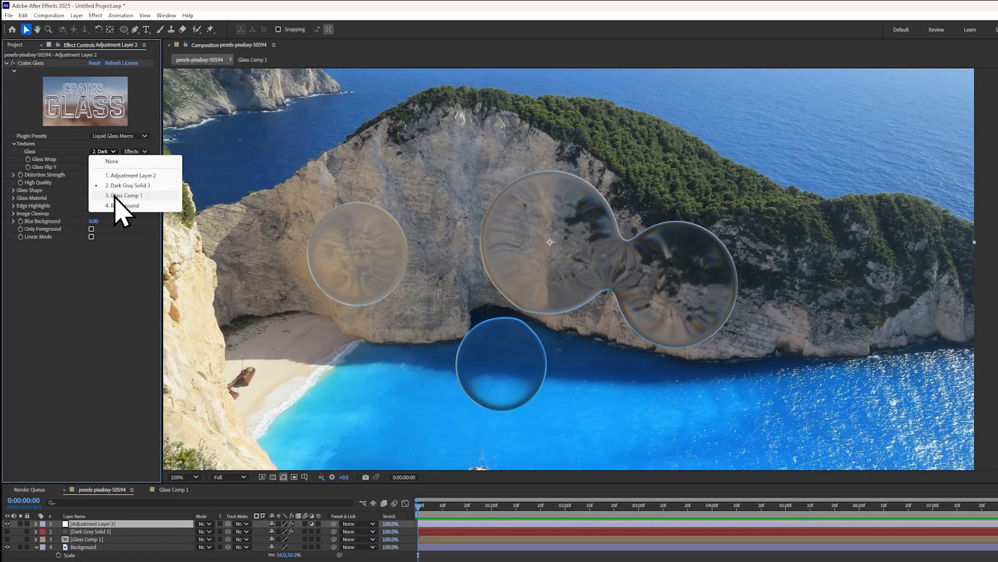
{"action": "left_click", "coordinate": [125, 195]}
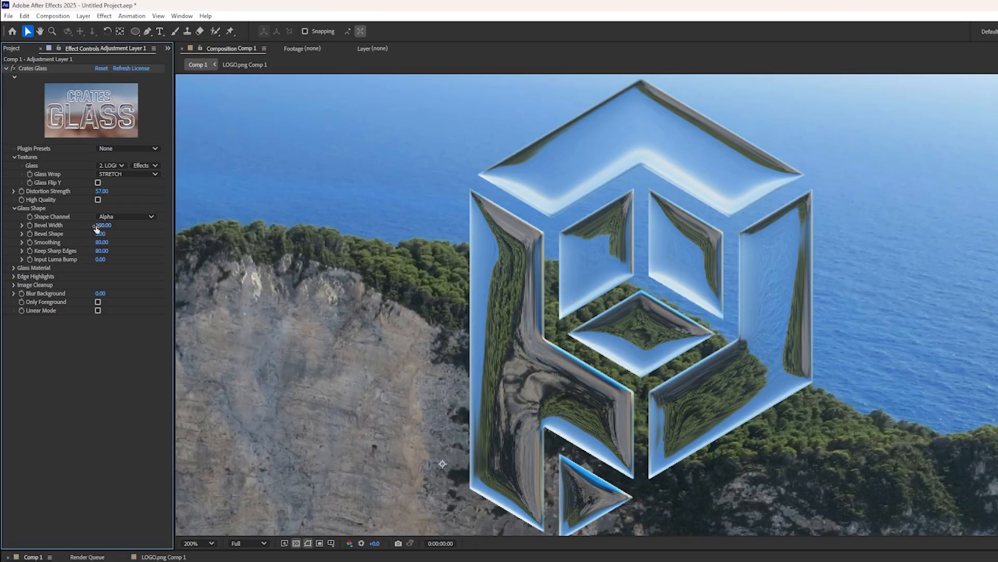
Step: Scrub Bevel Width to about 46 and Bevel Shape to 3.5, and tweak Keep Sharp Edges
{"action": "left_click_drag", "start_coordinate": [105, 225], "coordinate": [83, 225]}
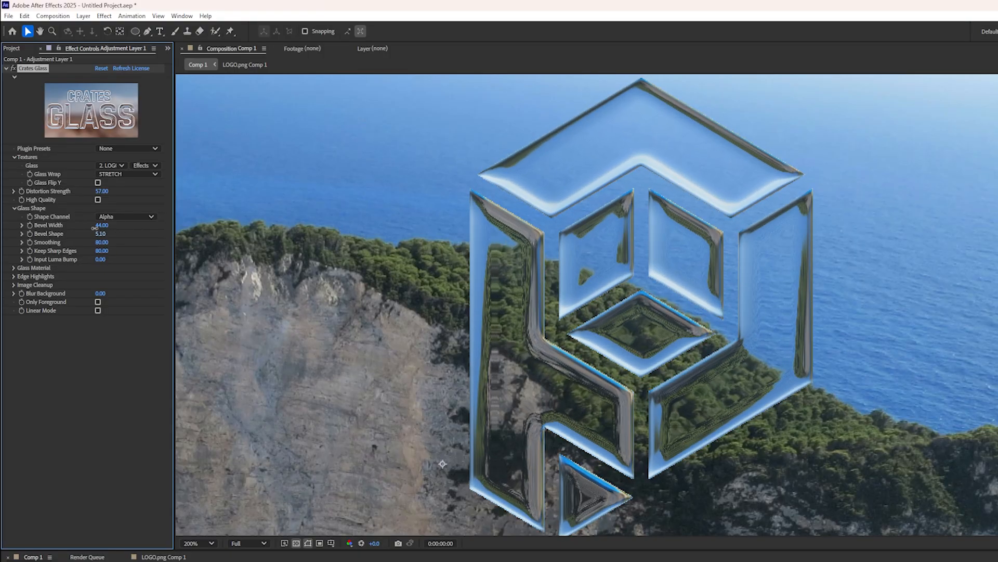
{"action": "left_click_drag", "start_coordinate": [101, 234], "coordinate": [82, 234]}
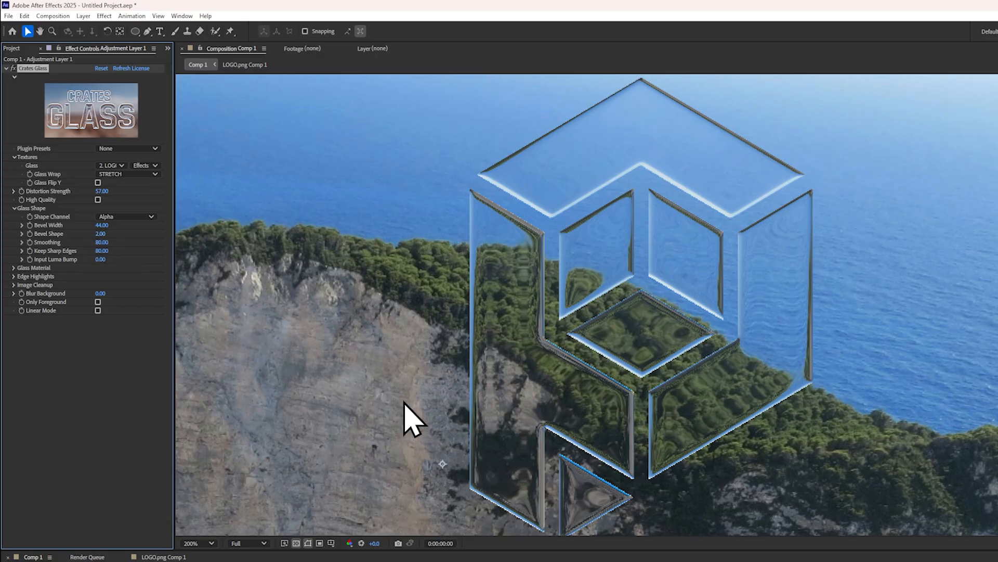
{"action": "mouse_move", "coordinate": [468, 474]}
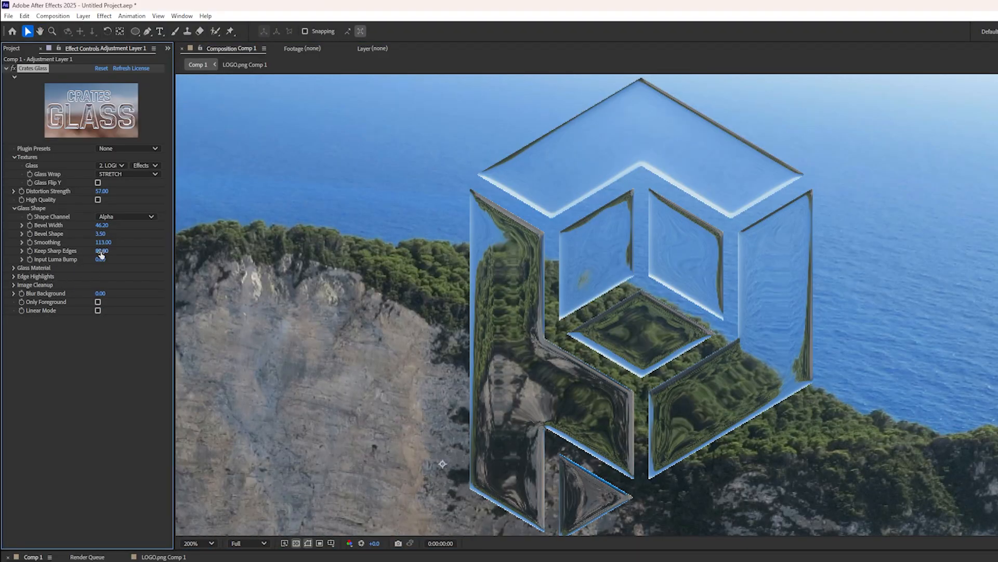
{"action": "left_click_drag", "start_coordinate": [102, 250], "coordinate": [98, 250]}
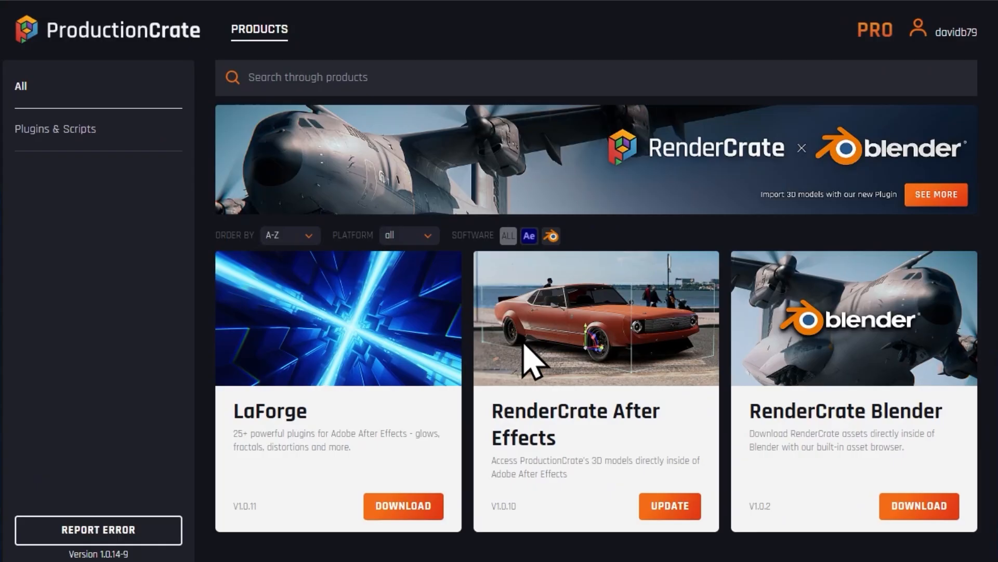
Step: Start the LaForge download from the Portal products list and scroll the page
{"action": "left_click", "coordinate": [403, 505]}
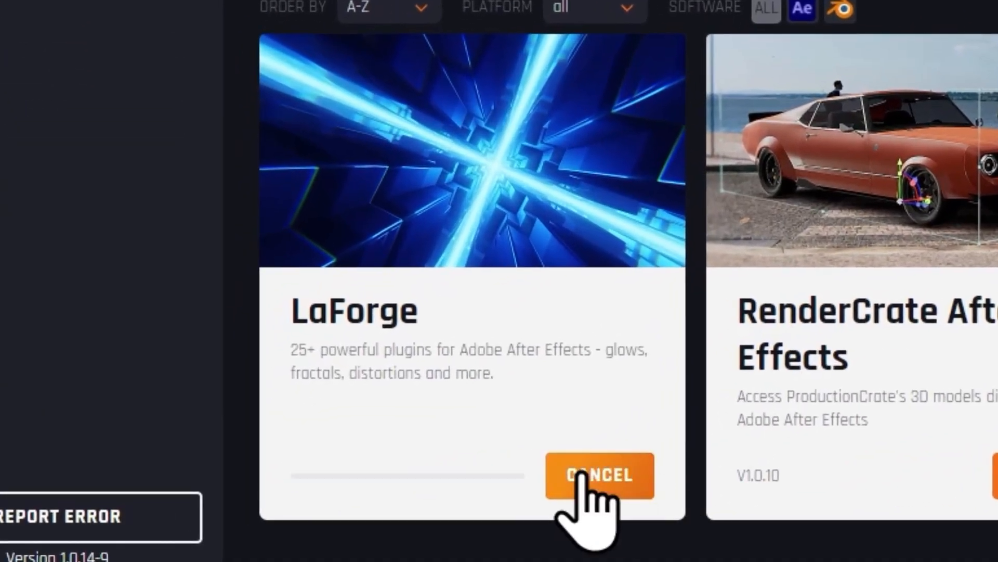
{"action": "left_click", "coordinate": [599, 475]}
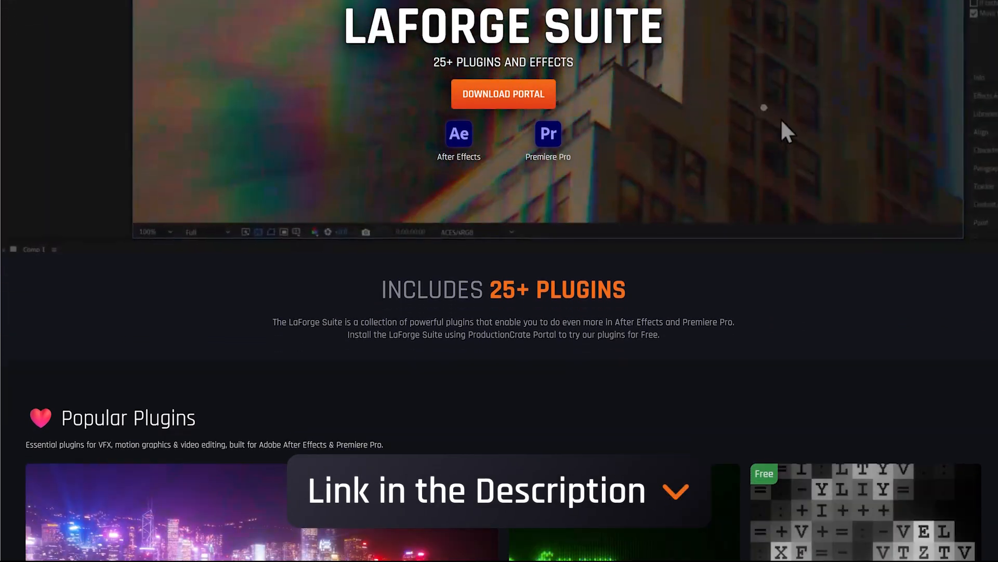
{"action": "scroll", "scroll_direction": "down", "scroll_amount": 3}
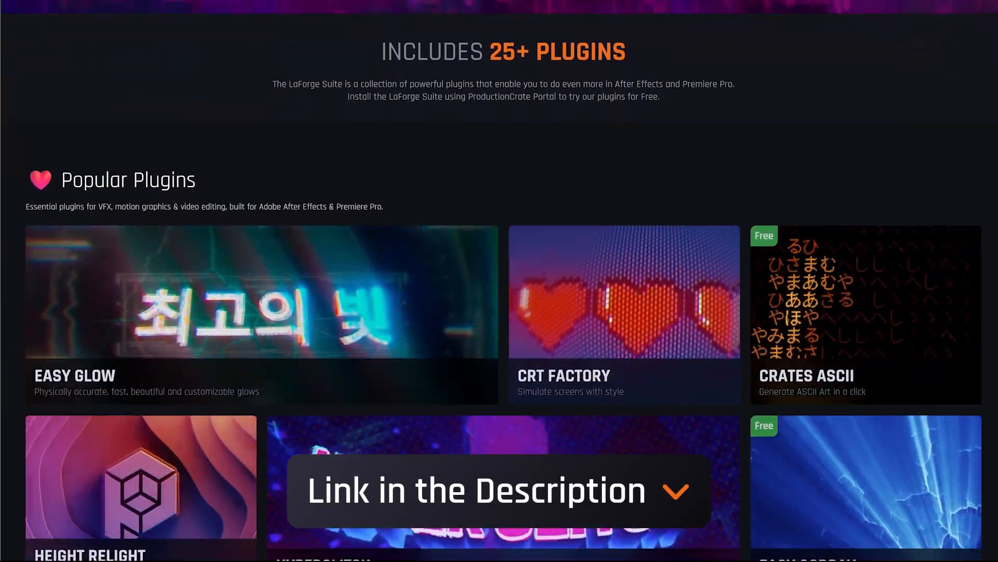
{"action": "scroll", "scroll_direction": "down", "scroll_amount": 3}
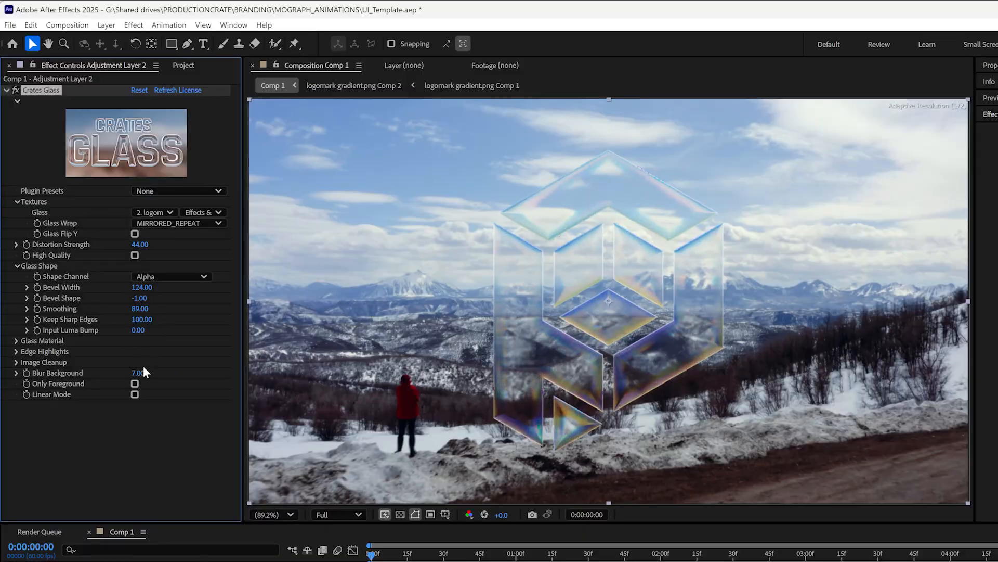
Step: Show the Project panel and search Effects & Presets for 'Free'
{"action": "left_click", "coordinate": [178, 190]}
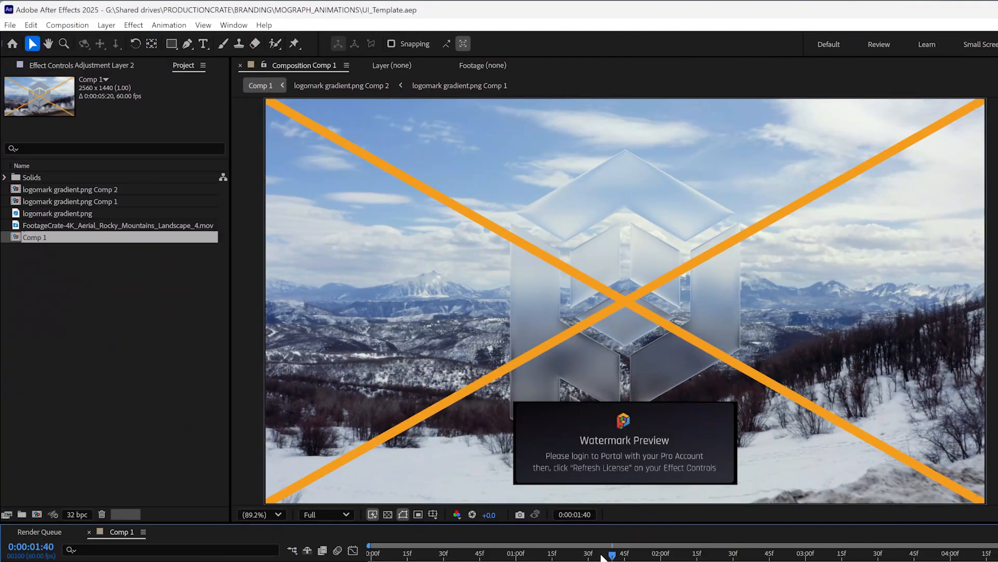
{"action": "left_click", "coordinate": [169, 190]}
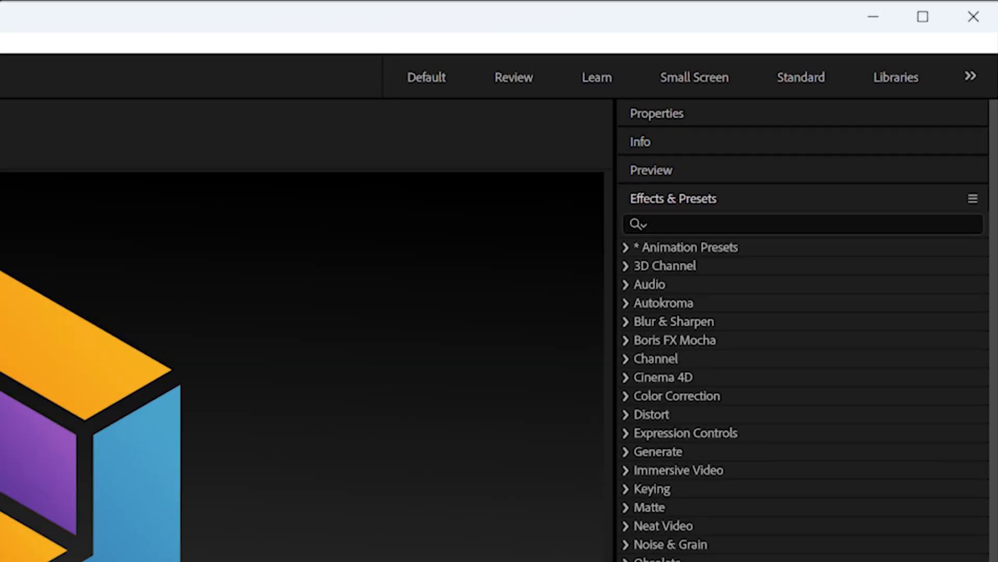
{"action": "type", "text": "Free"}
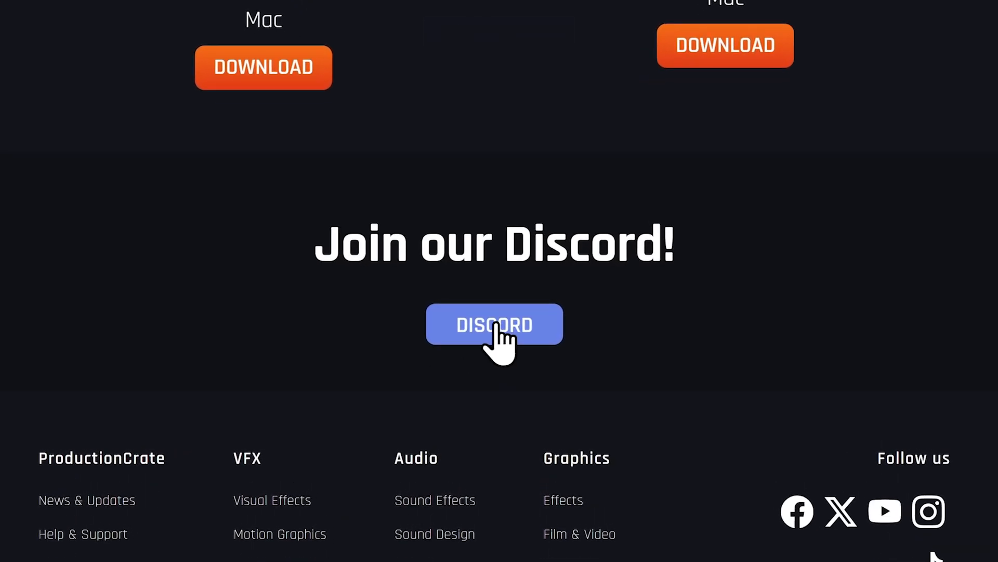
Step: Join the ProductionCrate Discord server from the website's Discord button
{"action": "left_click", "coordinate": [494, 324]}
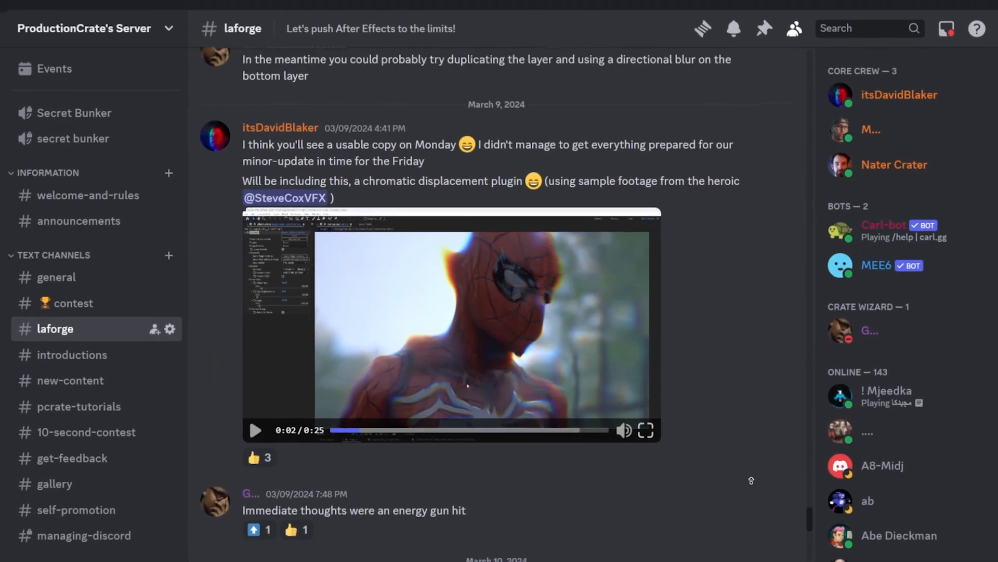